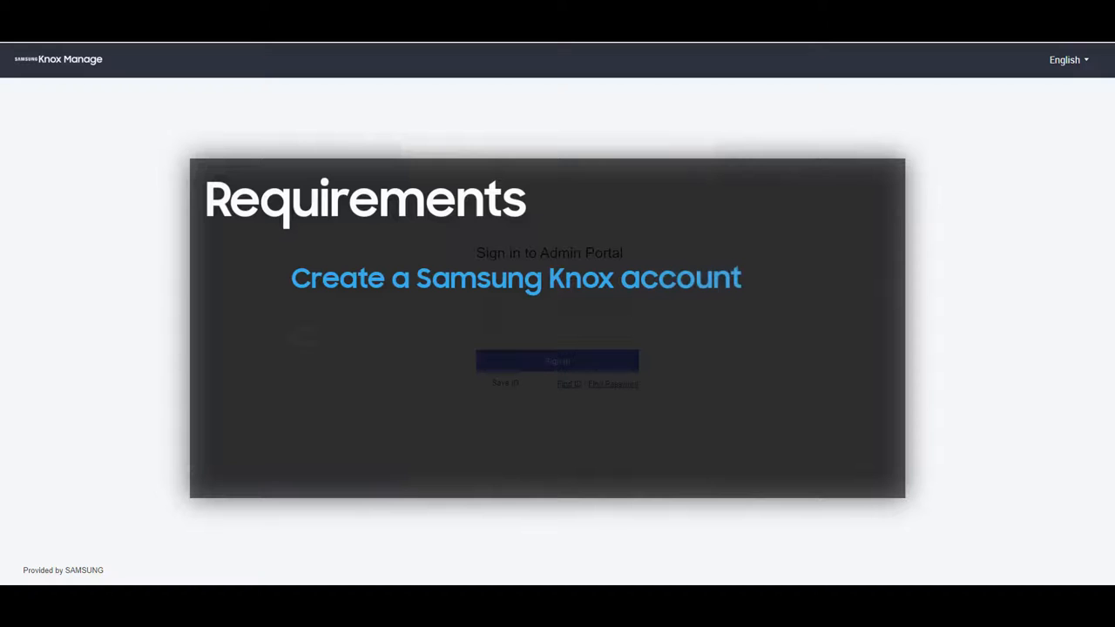
Sign in to the Knox Manage admin portal
{"action": "left_click", "coordinate": [556, 361]}
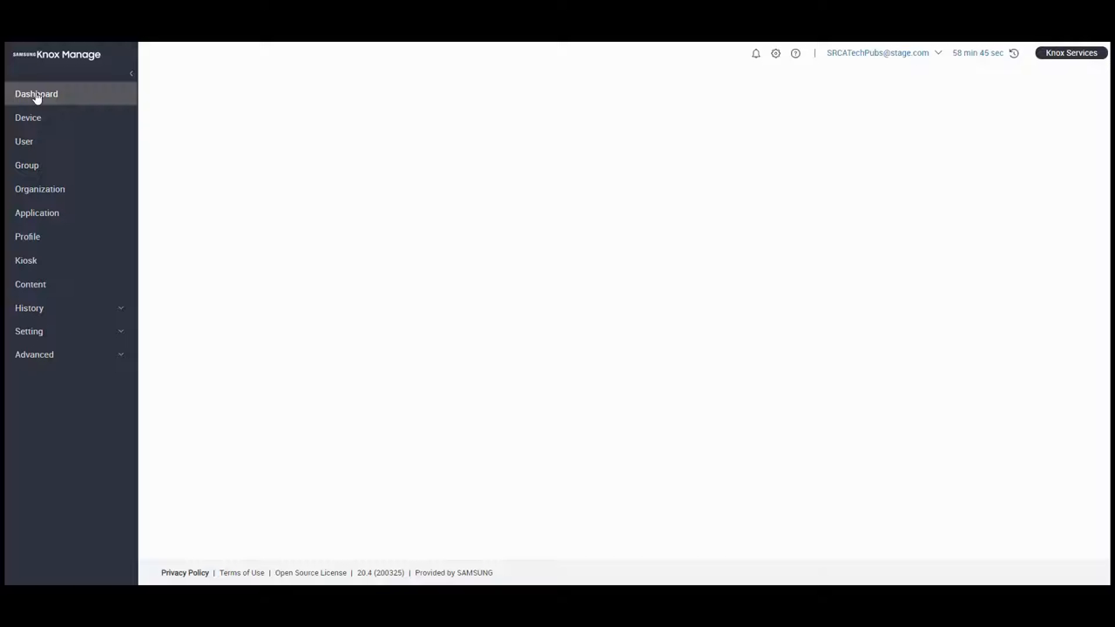
View the dashboard, then open the Organization list
{"action": "left_click", "coordinate": [36, 94]}
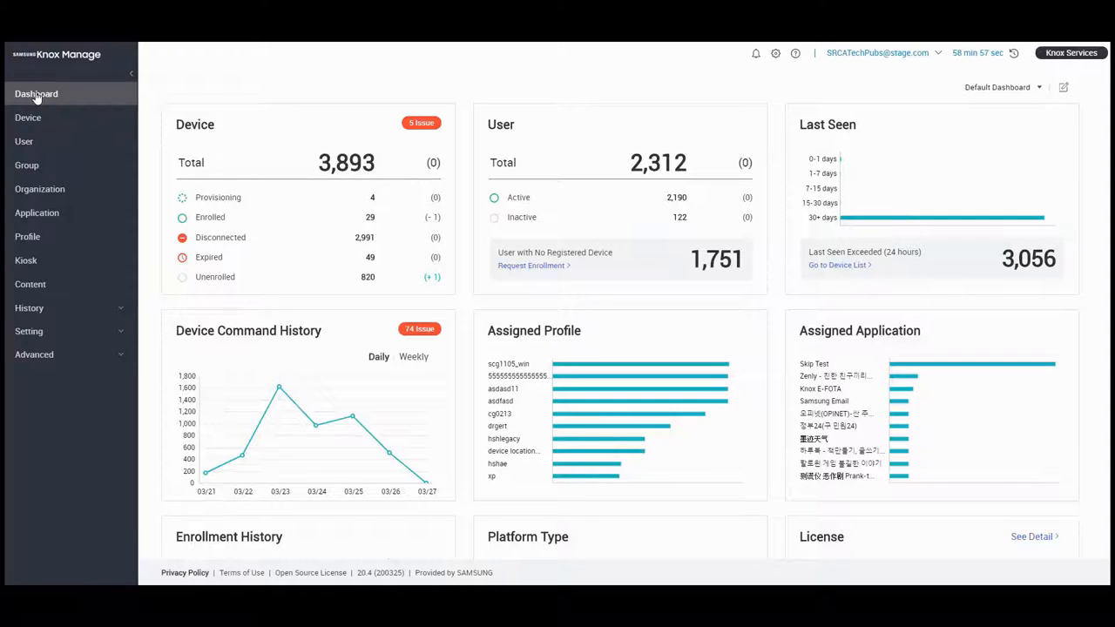
{"action": "left_click", "coordinate": [39, 189]}
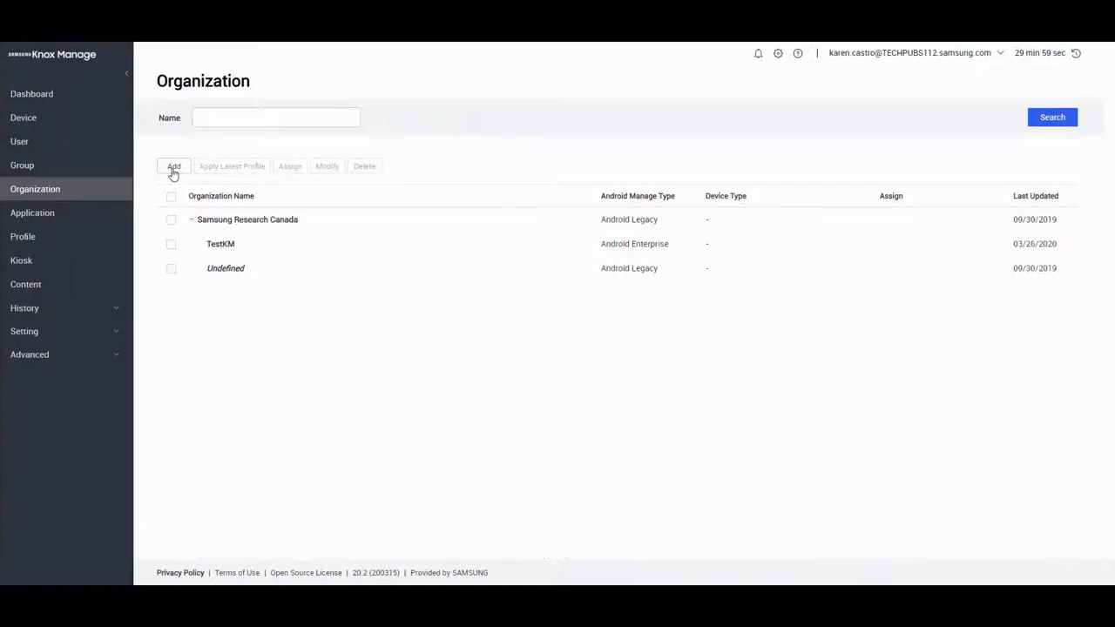
Add an organization under Samsung Research Canada with code SRCASales and name Sales
{"action": "left_click", "coordinate": [173, 167]}
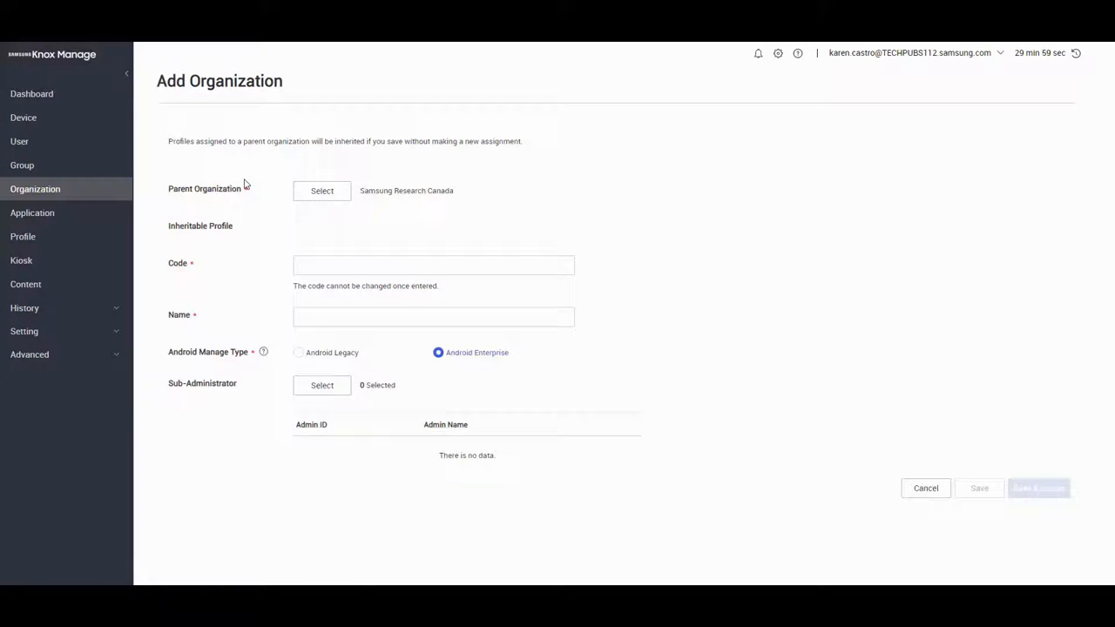
{"action": "left_click", "coordinate": [321, 190]}
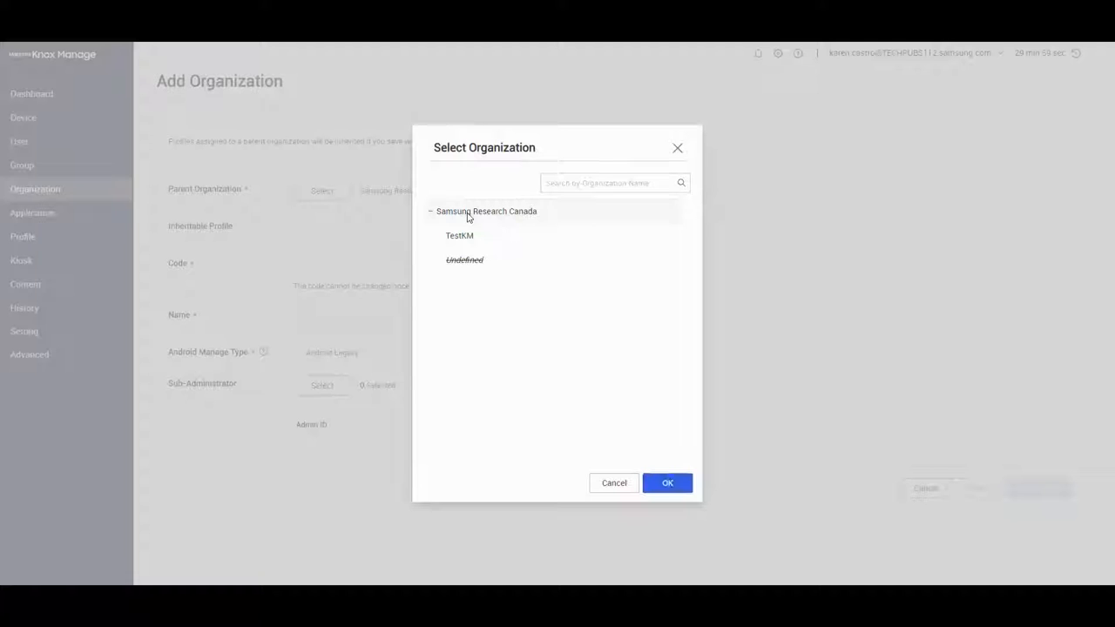
{"action": "left_click", "coordinate": [666, 483]}
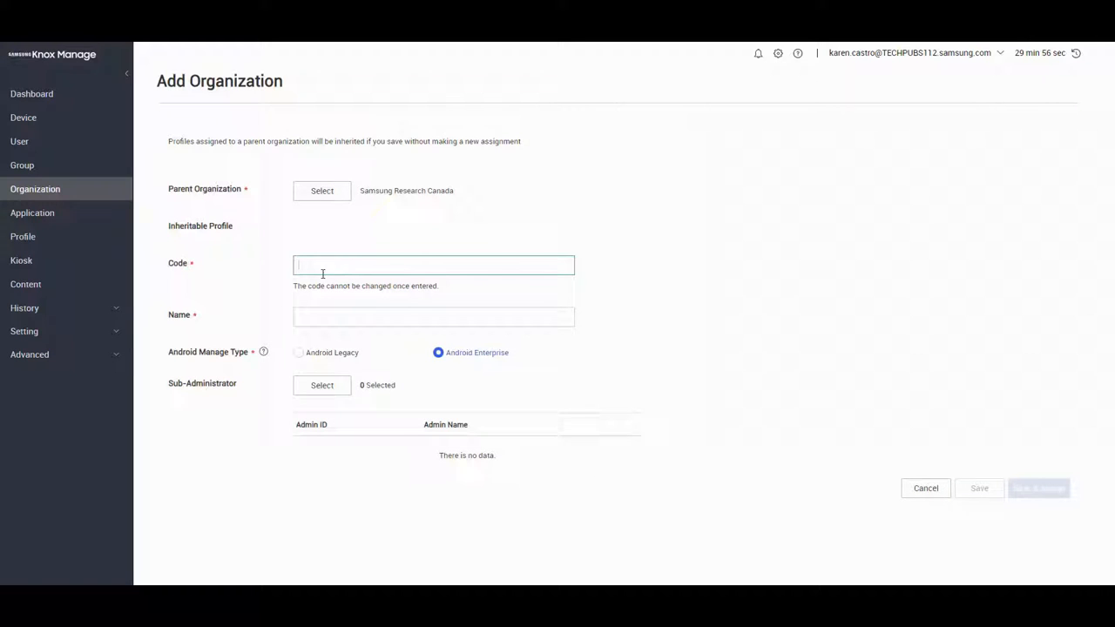
{"action": "type", "text": "SRCA"}
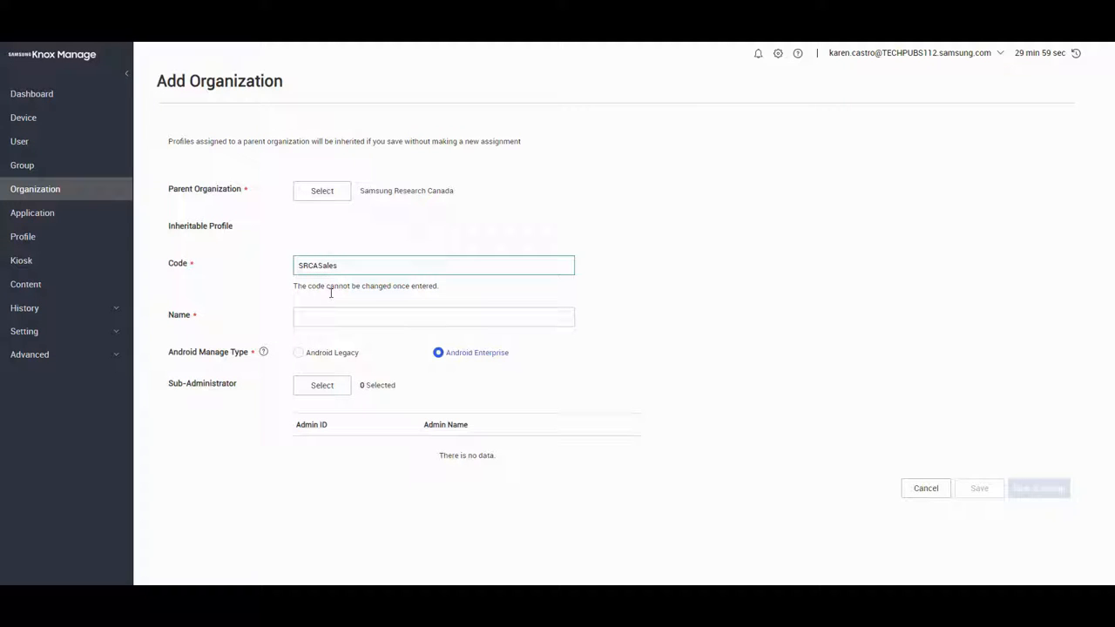
{"action": "type", "text": "Sales"}
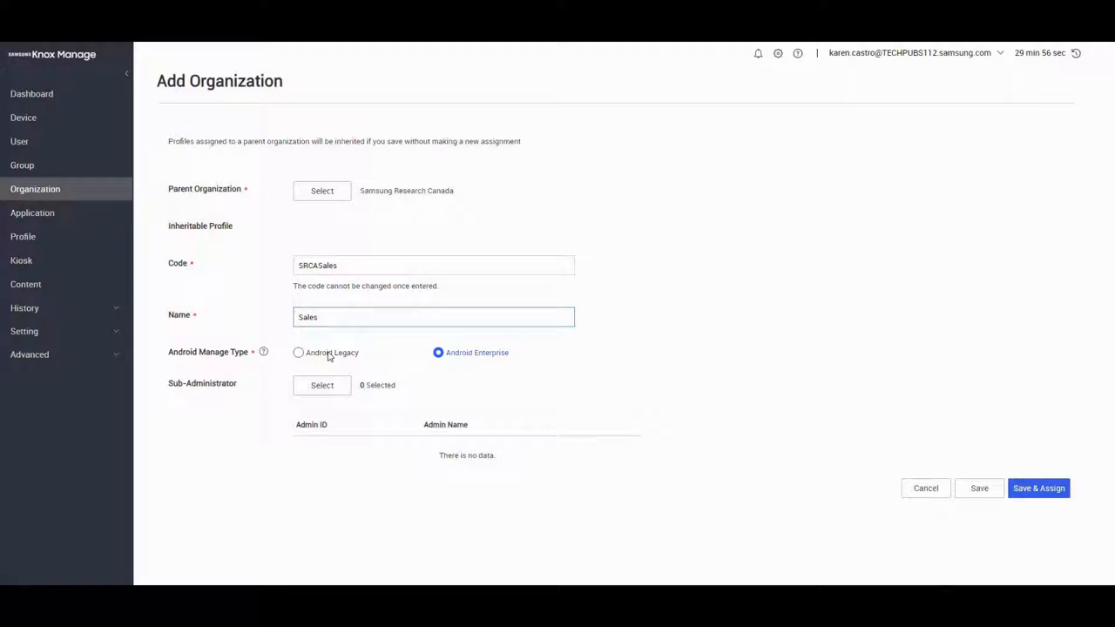
Save the Sales organization and confirm
{"action": "left_click", "coordinate": [433, 316]}
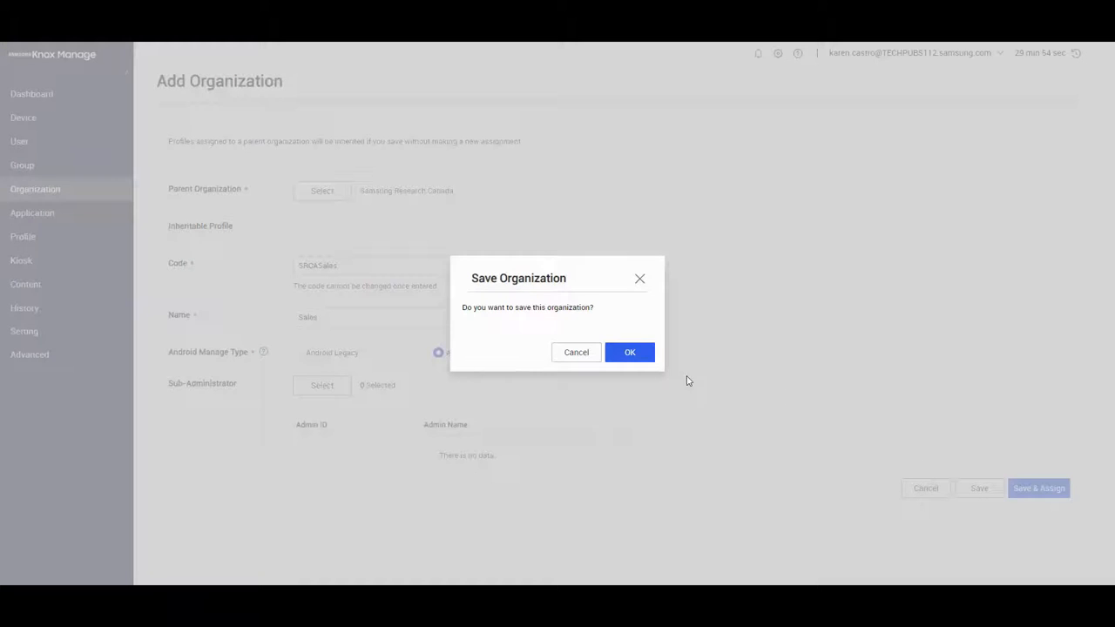
{"action": "left_click", "coordinate": [629, 351]}
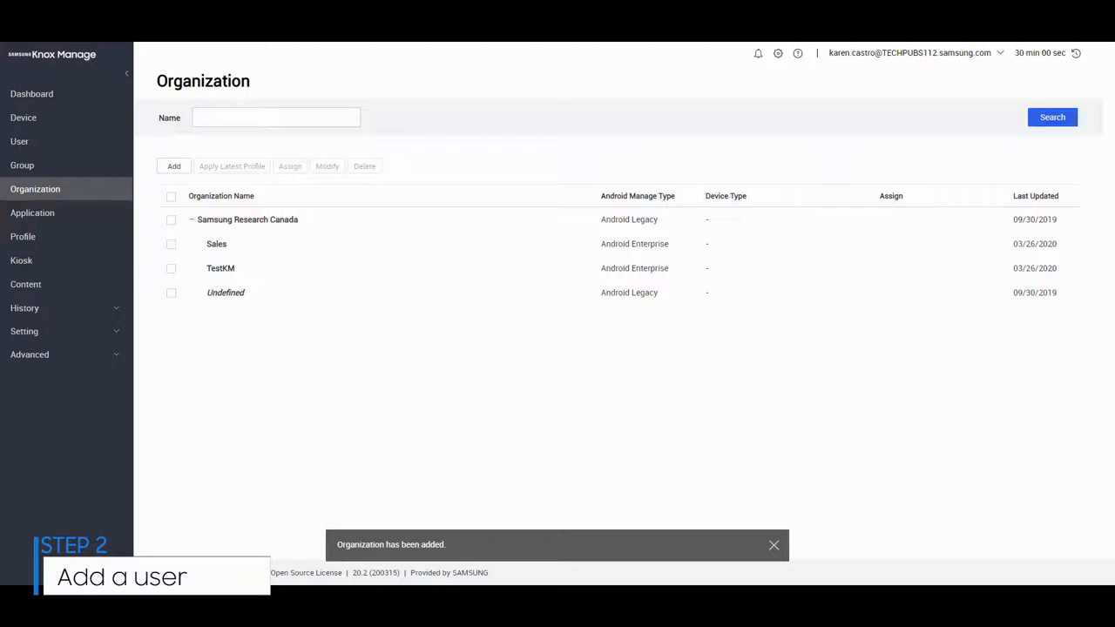
Start a new user TestKM and assign it to the TestKM organization
{"action": "left_click", "coordinate": [19, 141]}
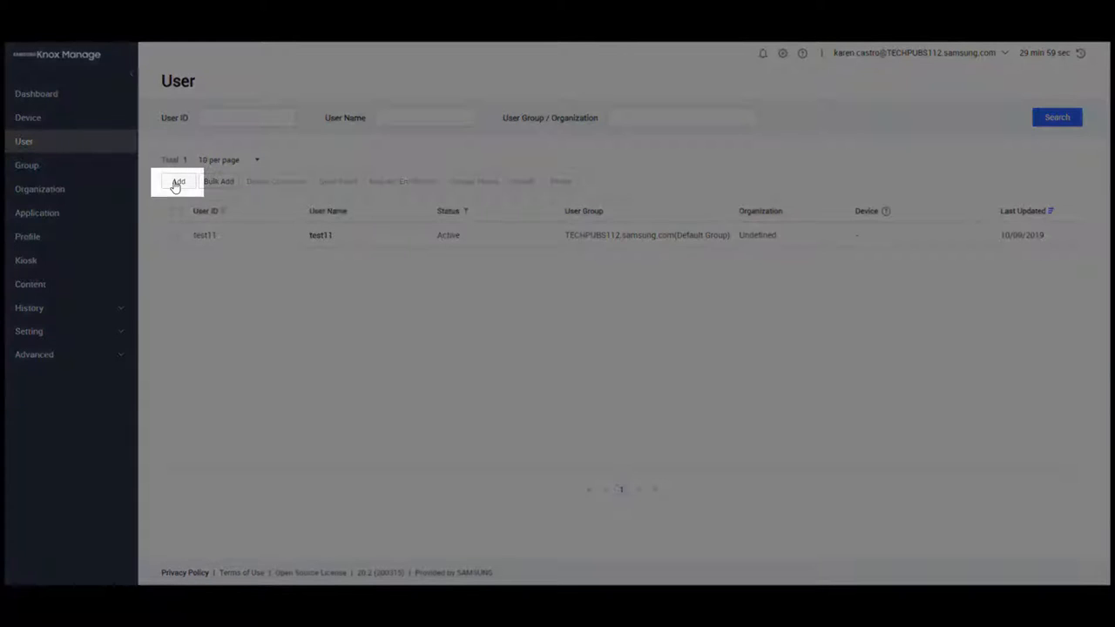
{"action": "left_click", "coordinate": [178, 182]}
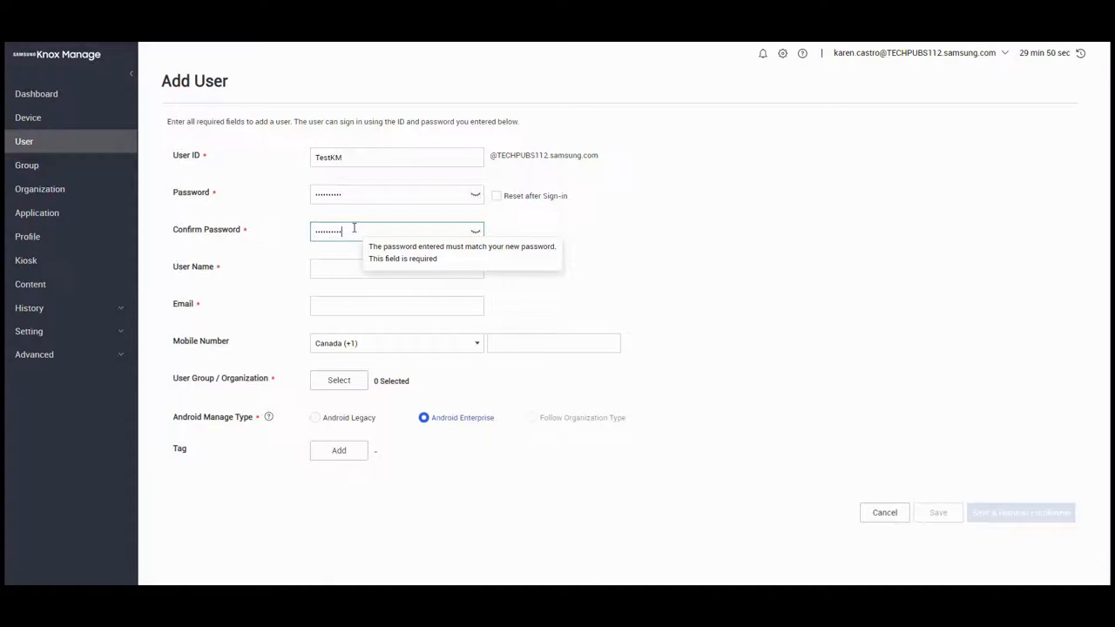
{"action": "type", "text": "TestKM"}
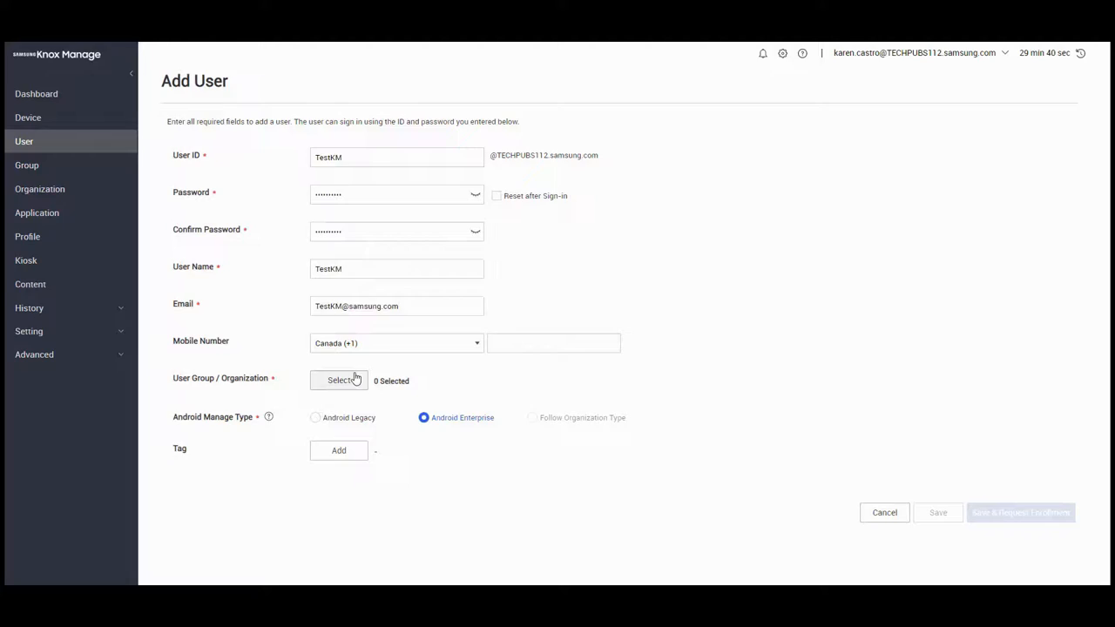
{"action": "left_click", "coordinate": [339, 381]}
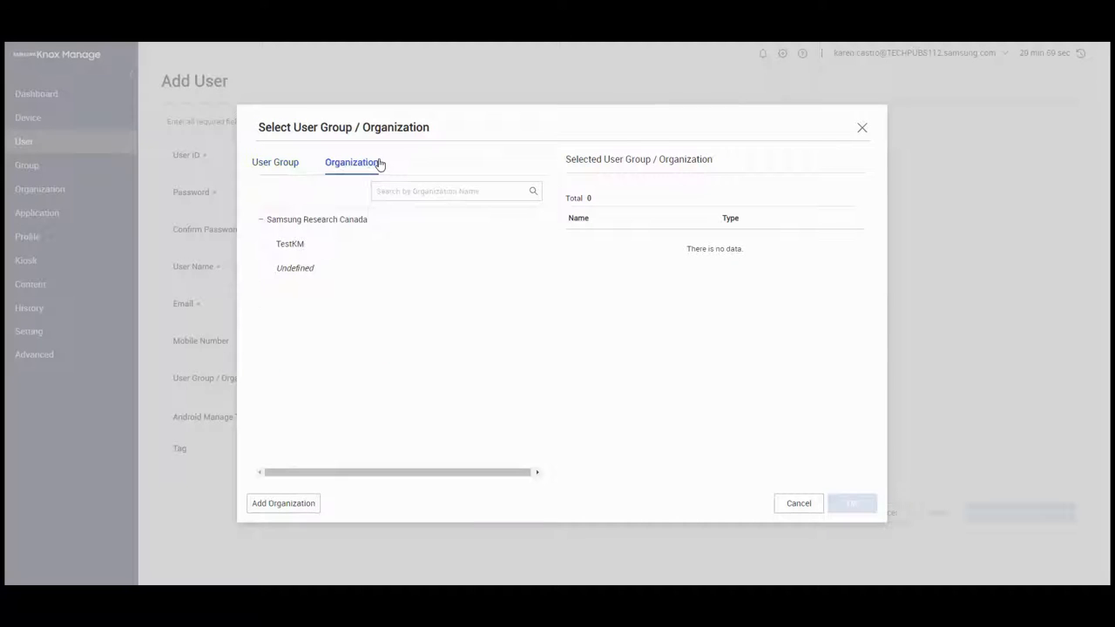
{"action": "left_click", "coordinate": [290, 243]}
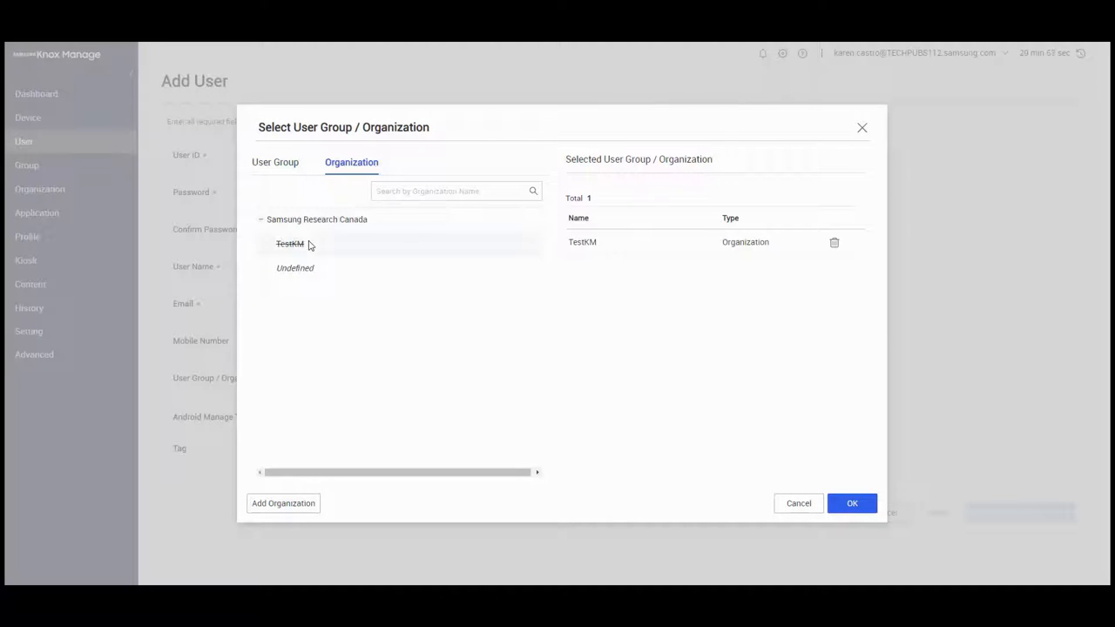
{"action": "left_click", "coordinate": [852, 502]}
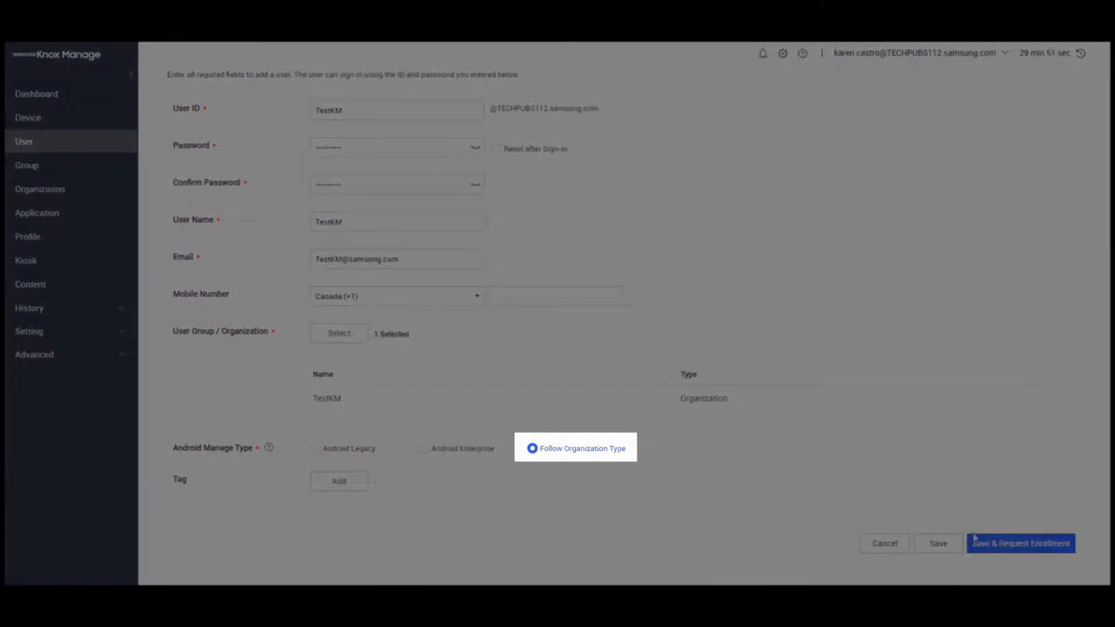
Save user TestKM and request enrollment, confirming with OK
{"action": "left_click", "coordinate": [1019, 543]}
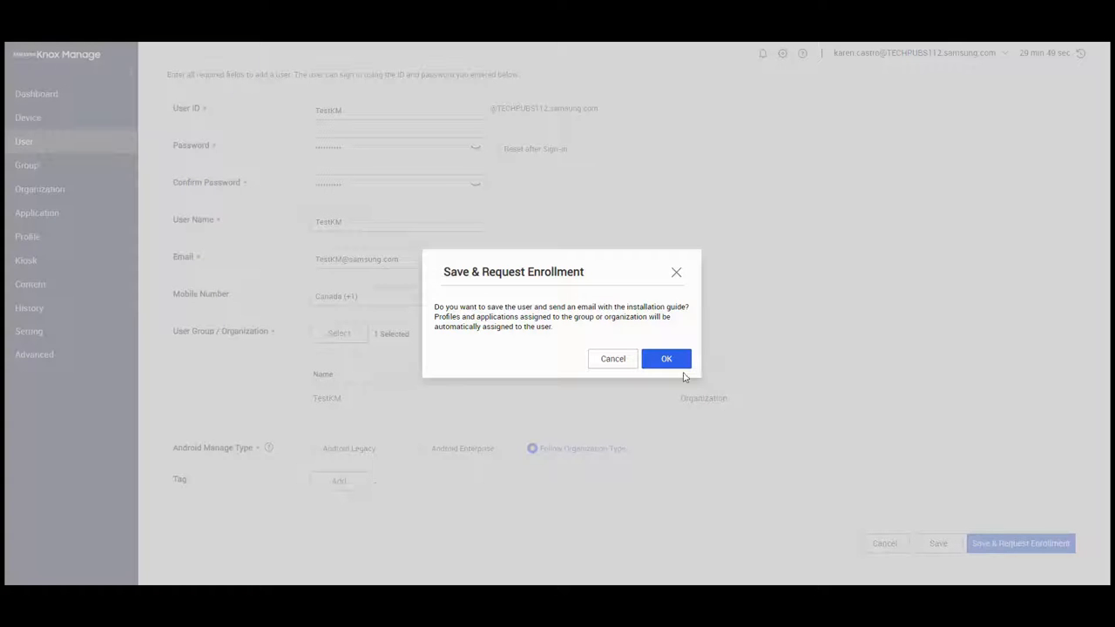
{"action": "left_click", "coordinate": [665, 358]}
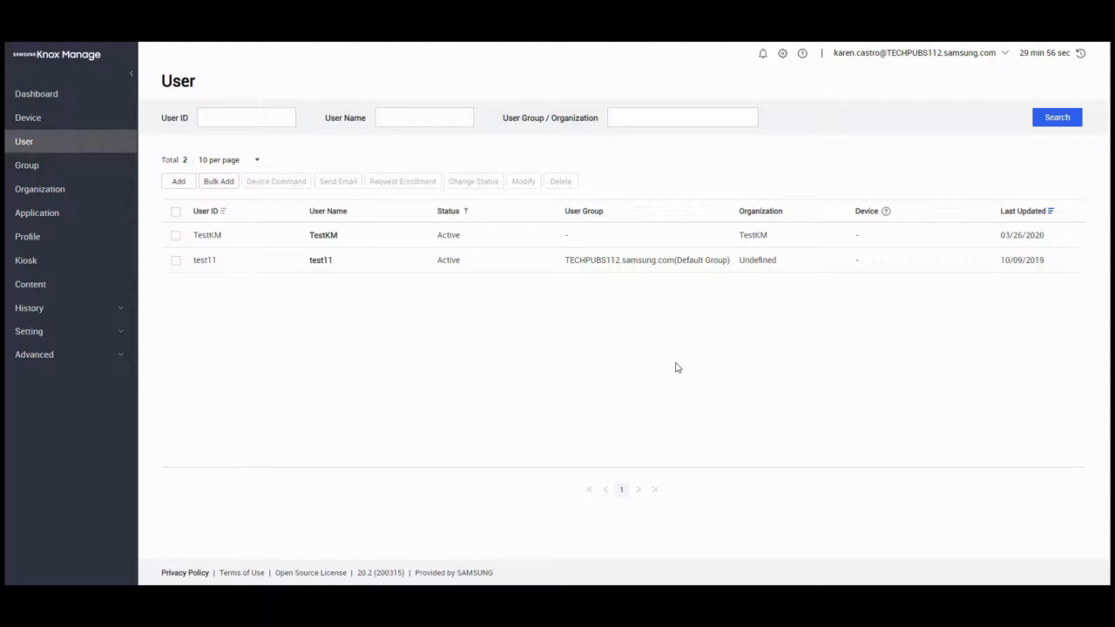
Create profile TestKMProfile for Android Enterprise and save it to set policies
{"action": "left_click", "coordinate": [27, 236]}
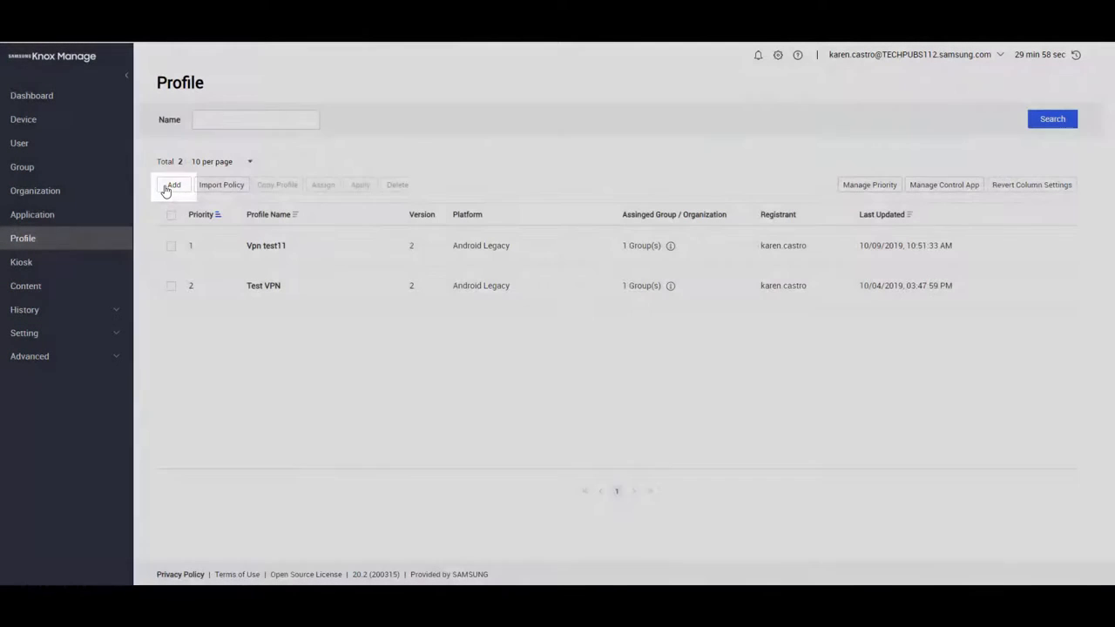
{"action": "left_click", "coordinate": [173, 185]}
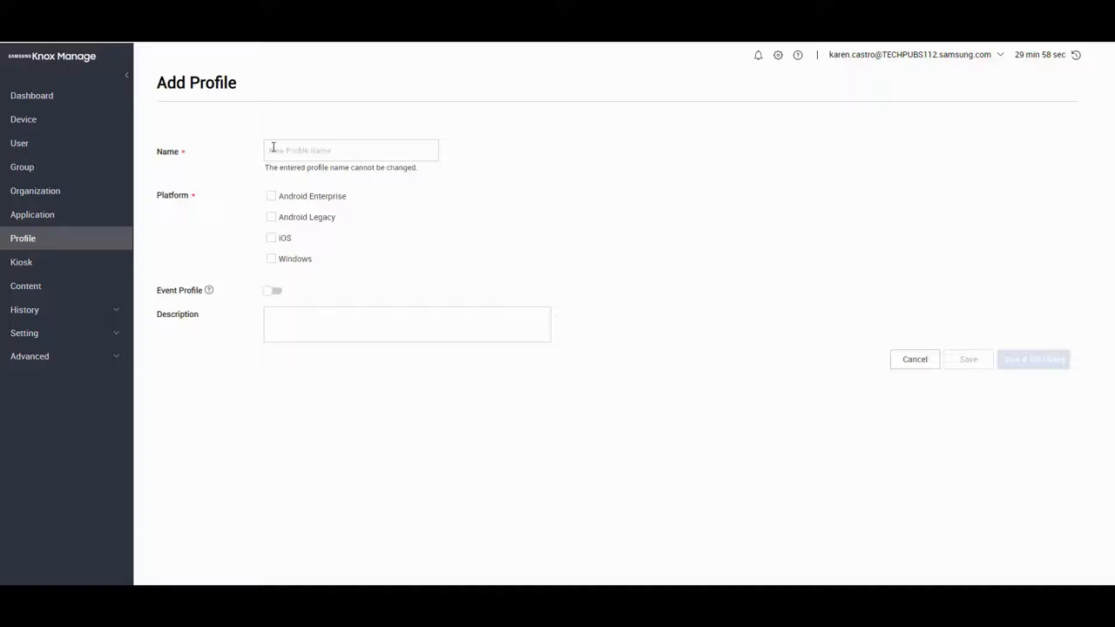
{"action": "type", "text": "TestKMProfile"}
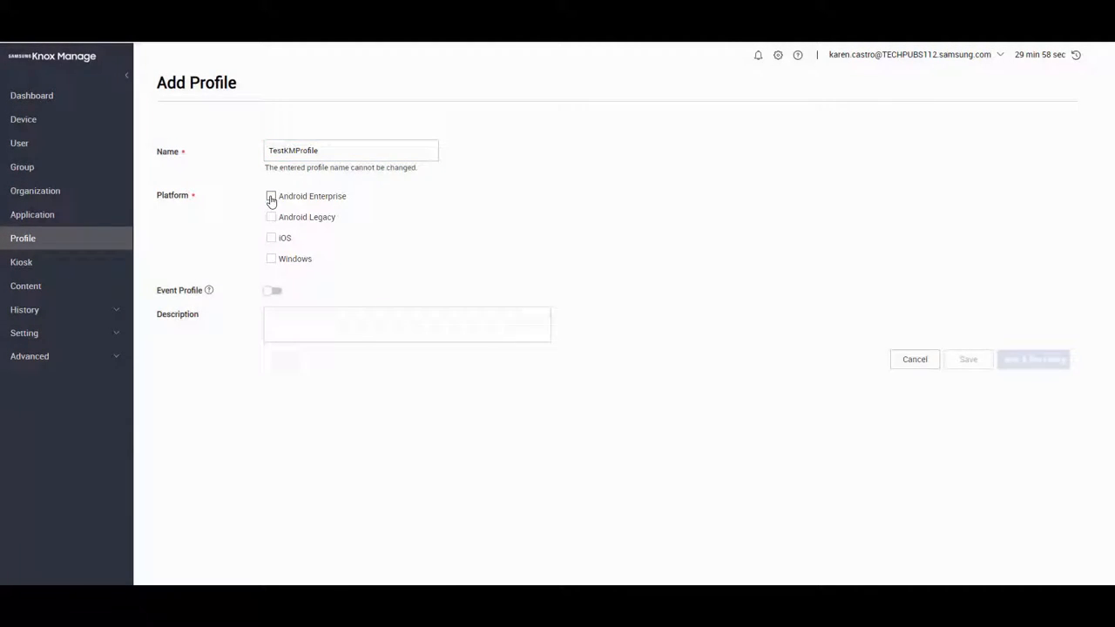
{"action": "left_click", "coordinate": [271, 196]}
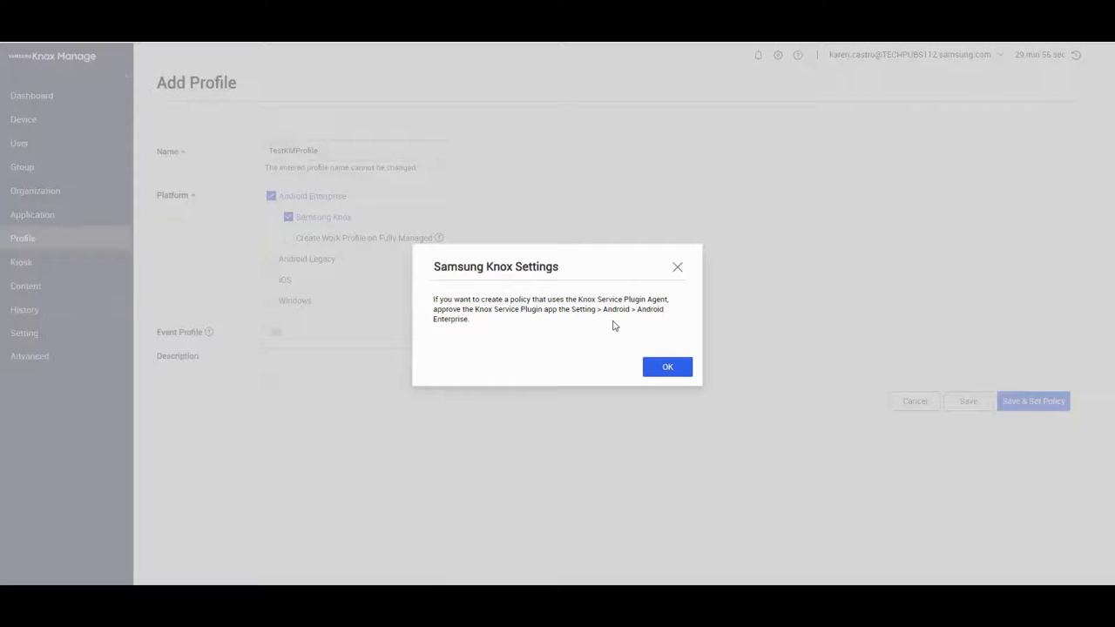
{"action": "left_click", "coordinate": [667, 367]}
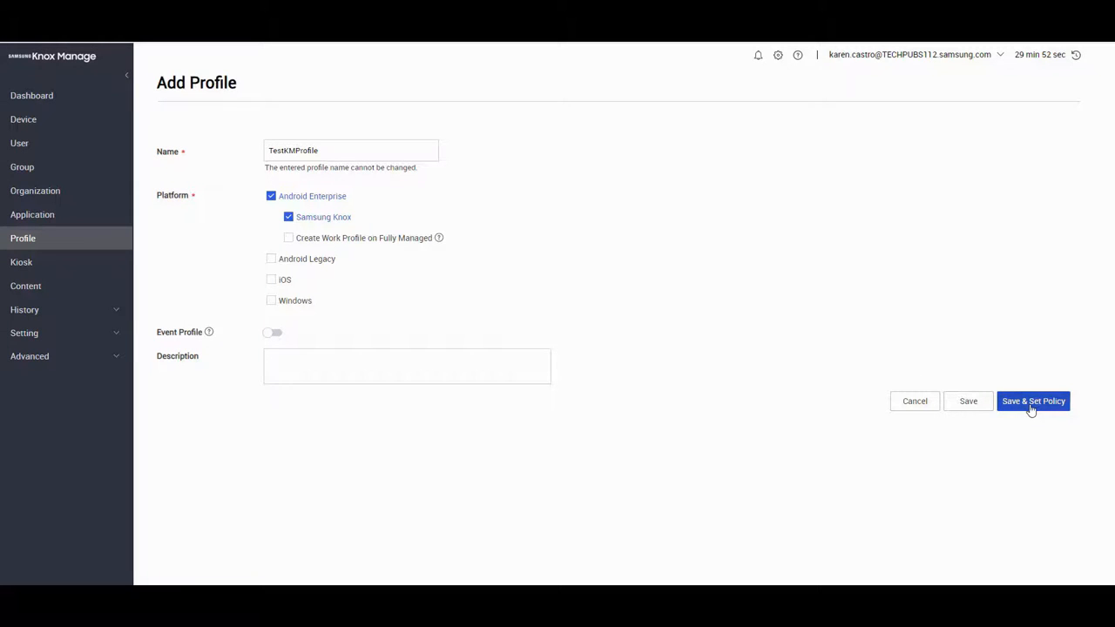
{"action": "left_click", "coordinate": [1033, 401]}
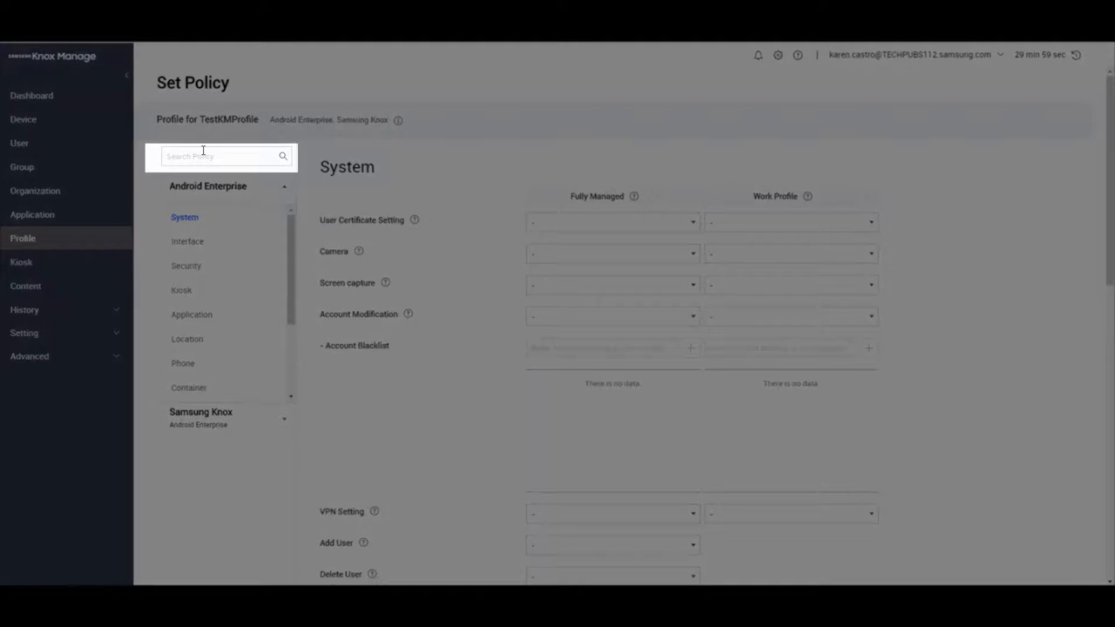
Set the Fully Managed Camera policy to Disallow and save TestKMProfile
{"action": "type", "text": "Camera"}
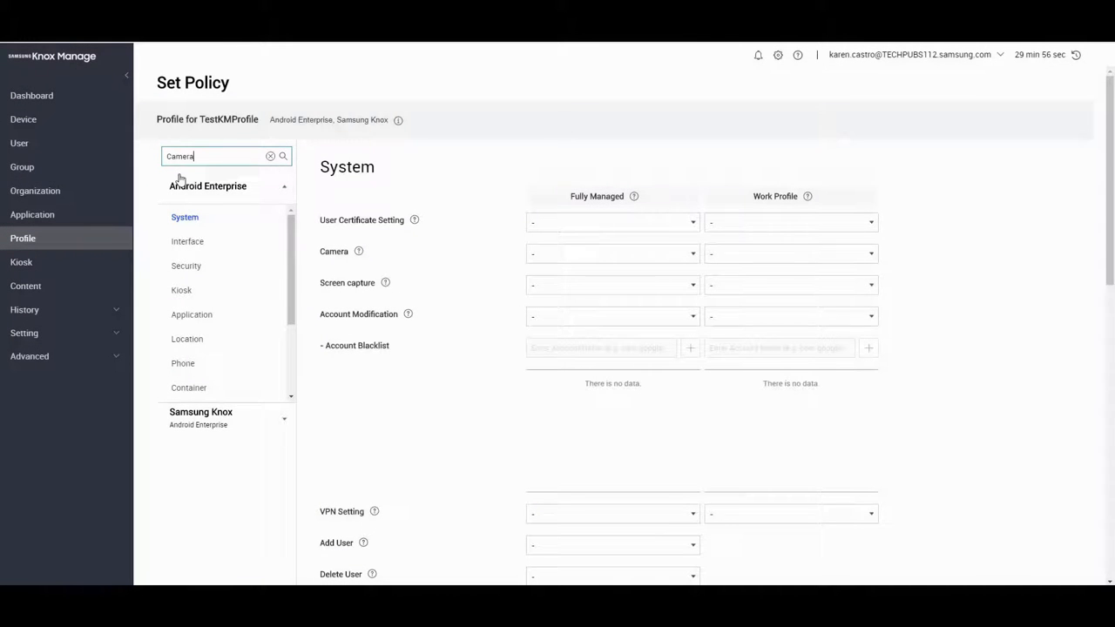
{"action": "left_click", "coordinate": [1037, 454]}
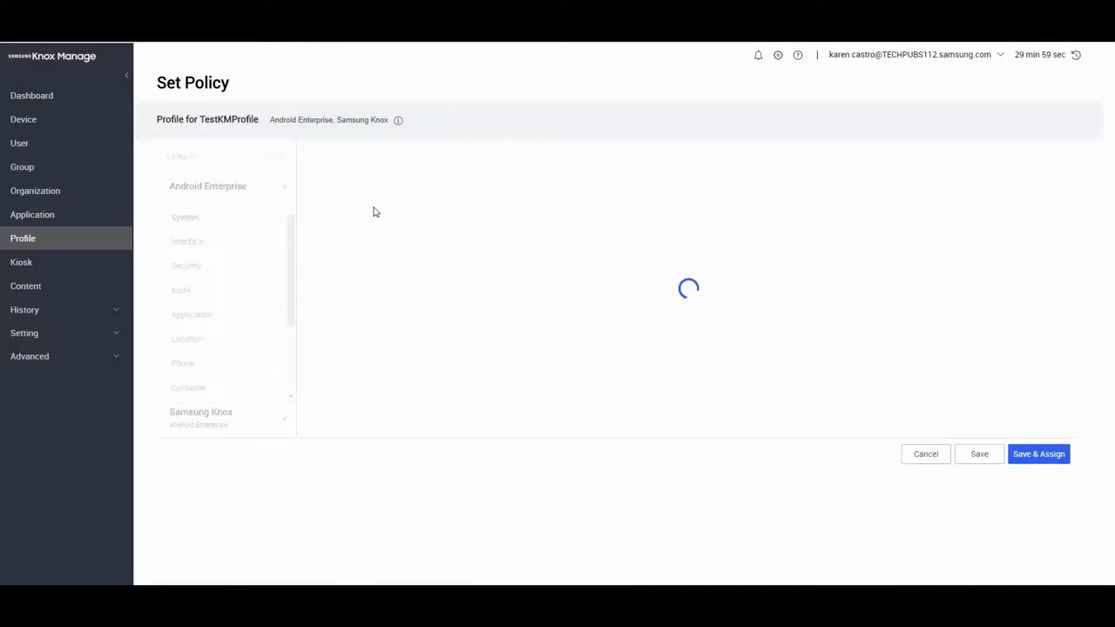
{"action": "left_click", "coordinate": [612, 254]}
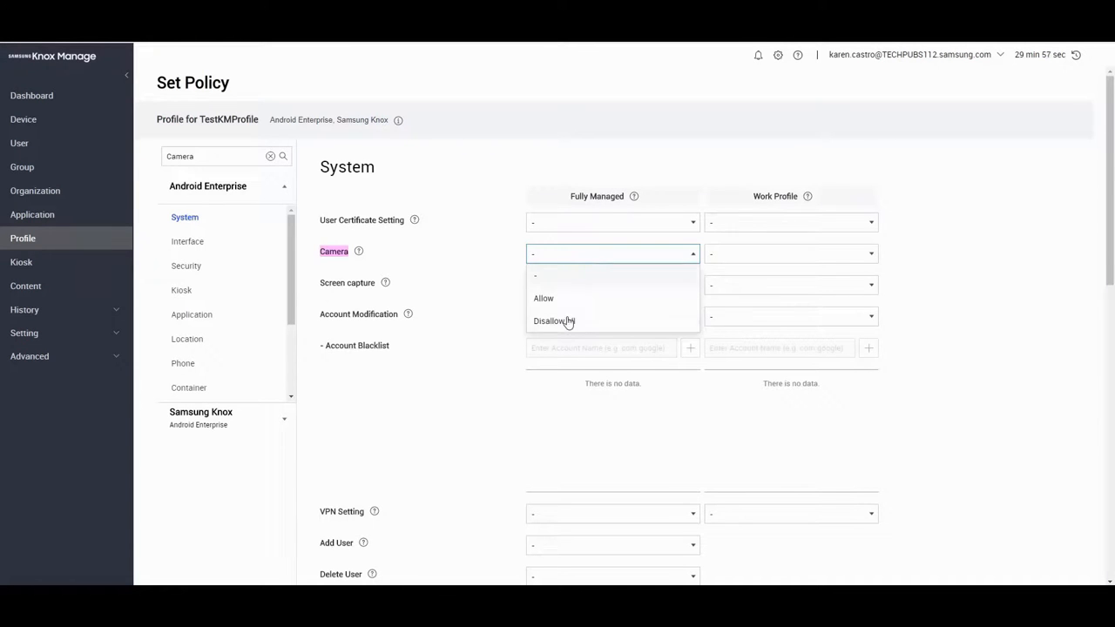
{"action": "scroll", "scroll_direction": "down", "scroll_amount": 3}
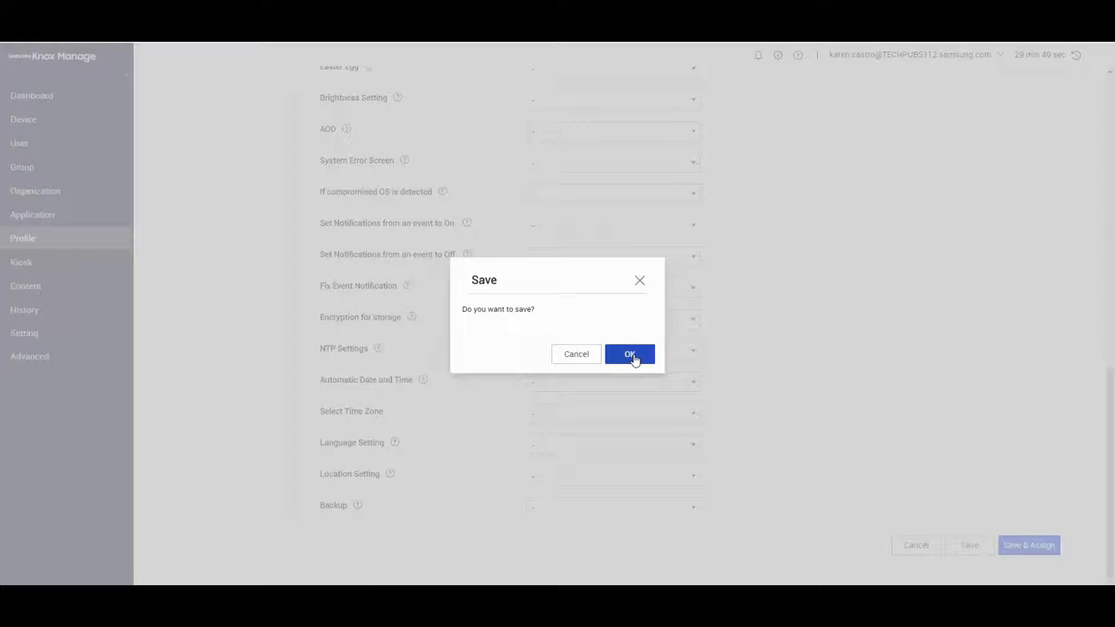
{"action": "left_click", "coordinate": [630, 354]}
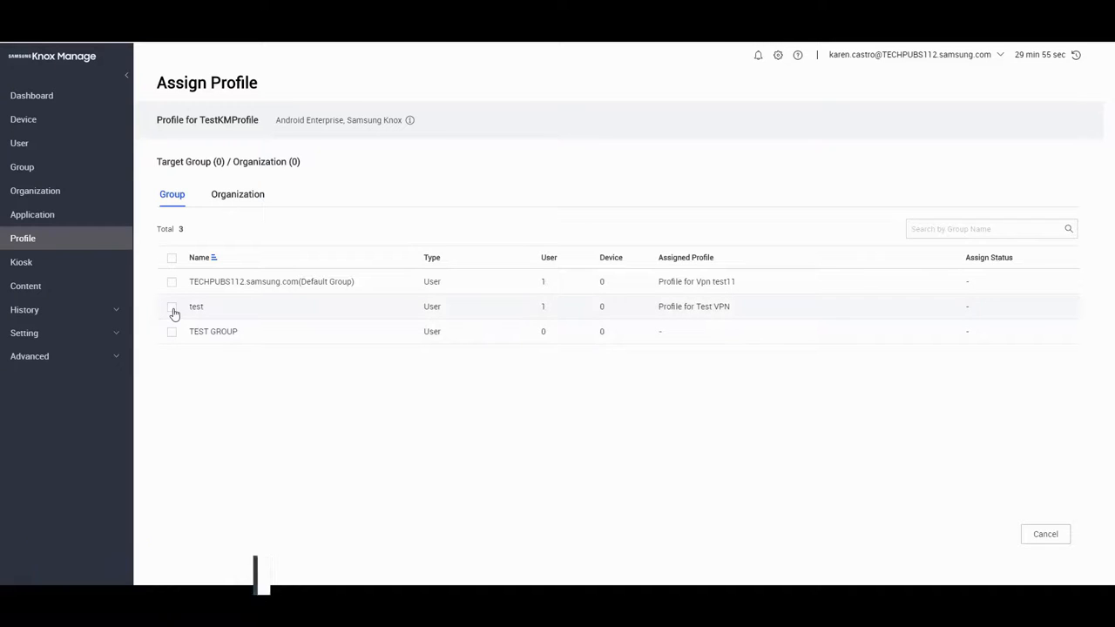
Assign TestKMProfile to the test group and apply it, confirming the Apply dialog
{"action": "left_click", "coordinate": [171, 305]}
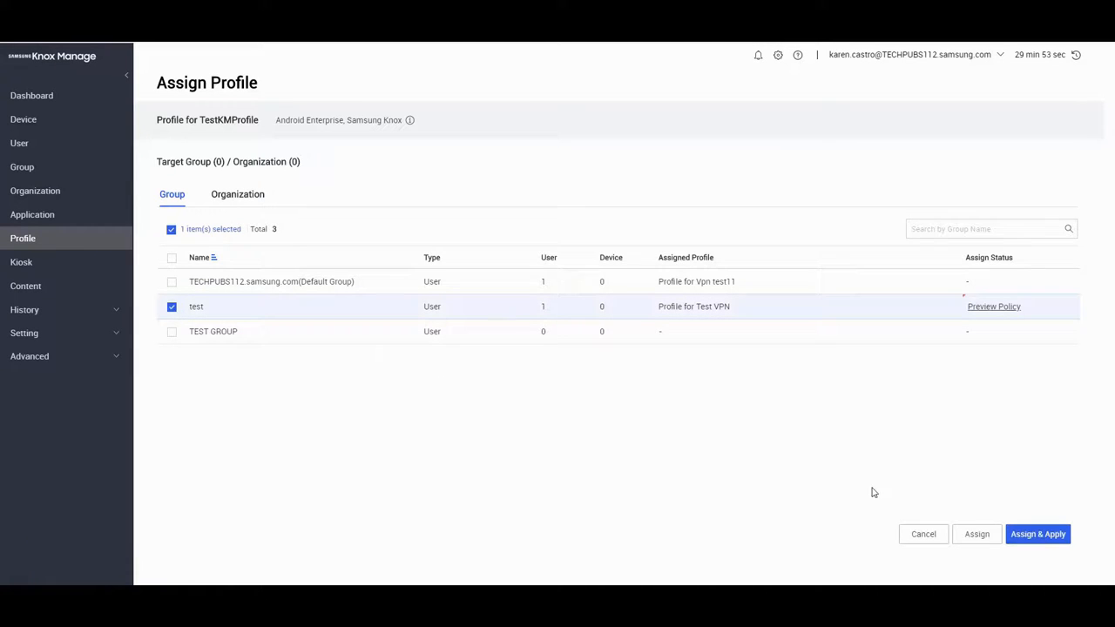
{"action": "left_click", "coordinate": [1037, 534]}
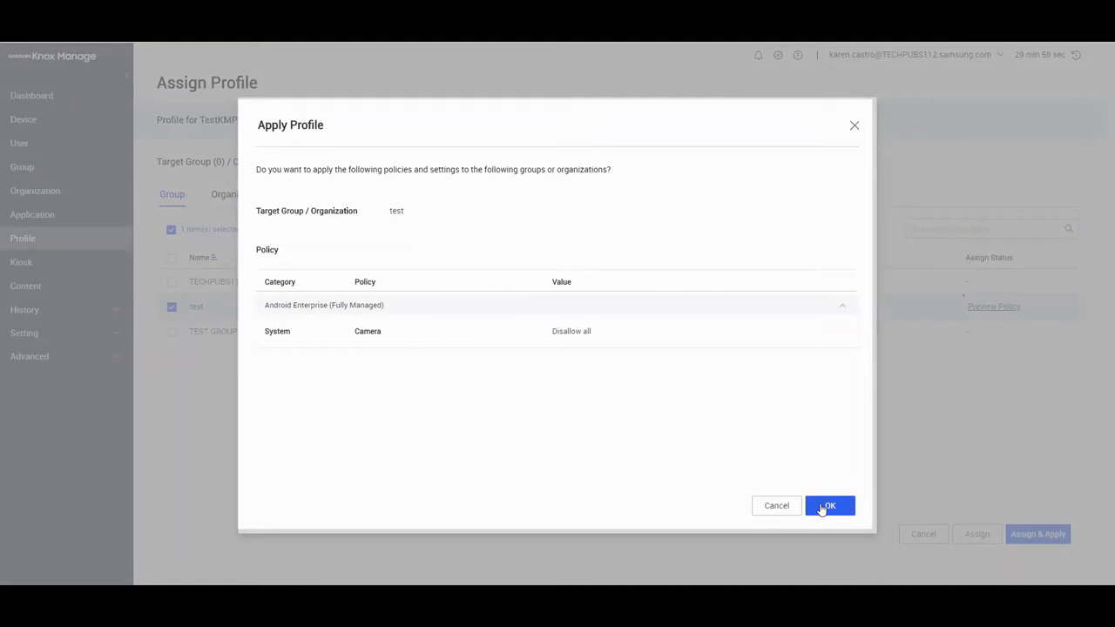
{"action": "left_click", "coordinate": [827, 505]}
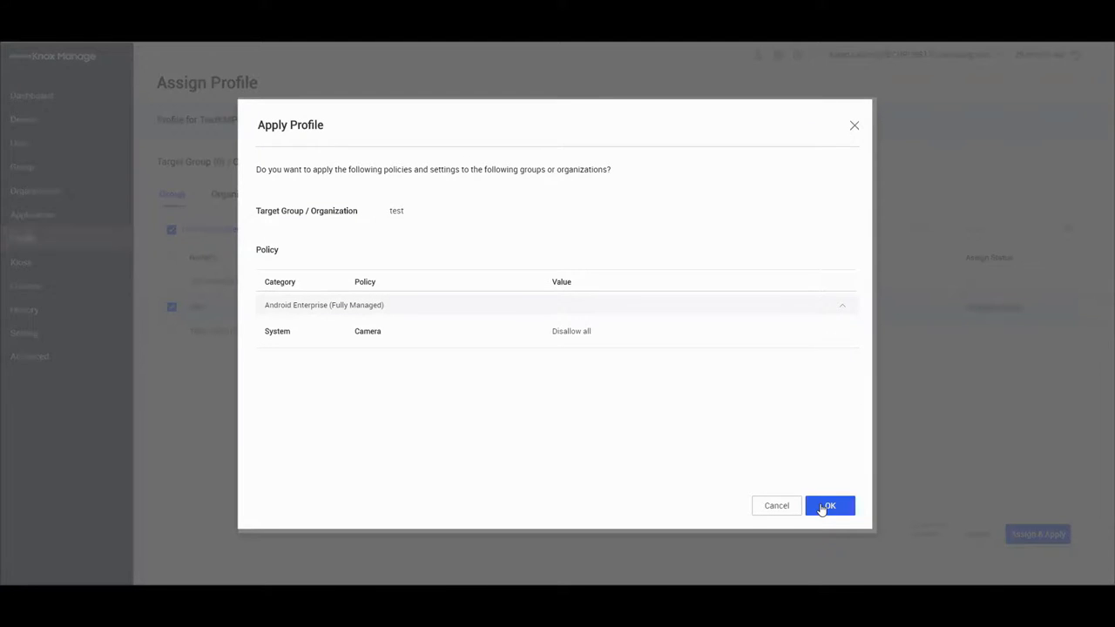
{"action": "left_click", "coordinate": [827, 505]}
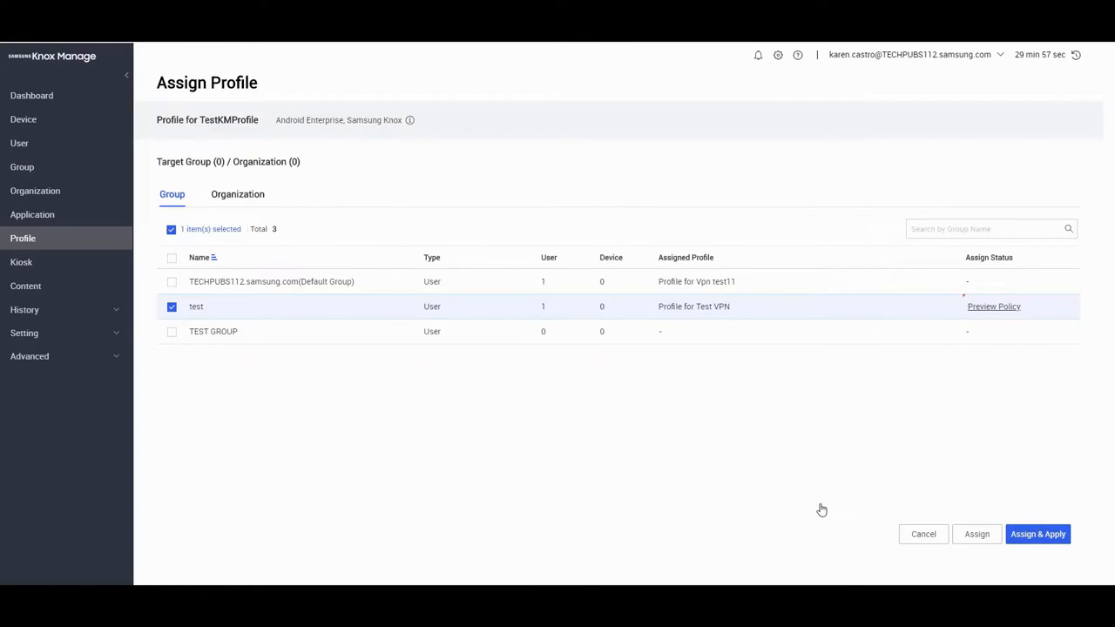
{"action": "left_click", "coordinate": [1037, 533]}
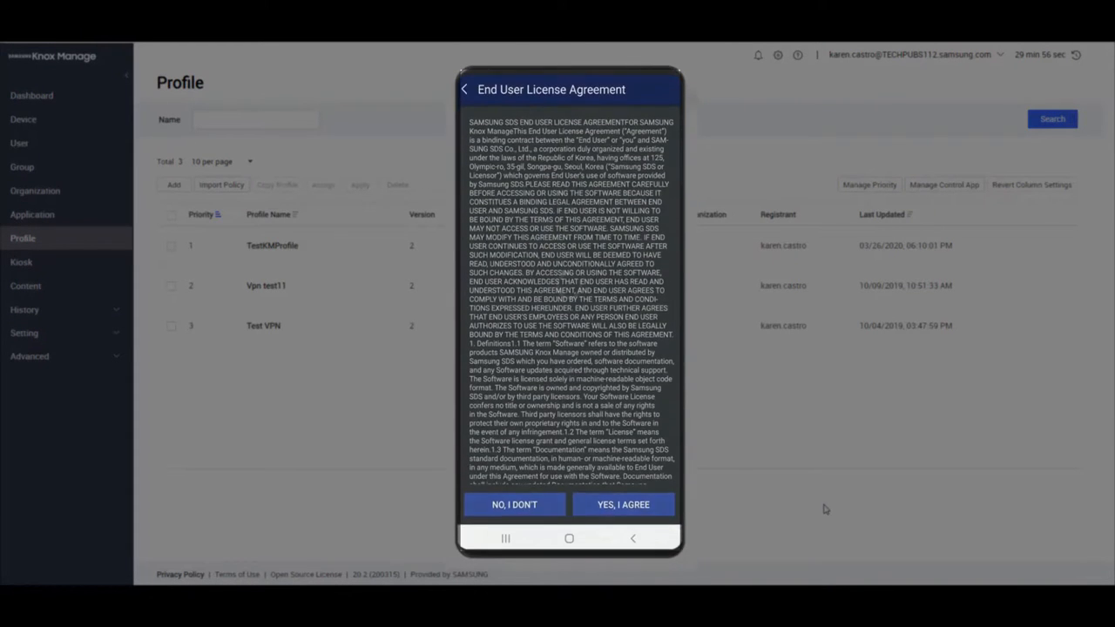
Accept the device license agreement, check Camera shows Disallow all, and go back
{"action": "left_click", "coordinate": [623, 504]}
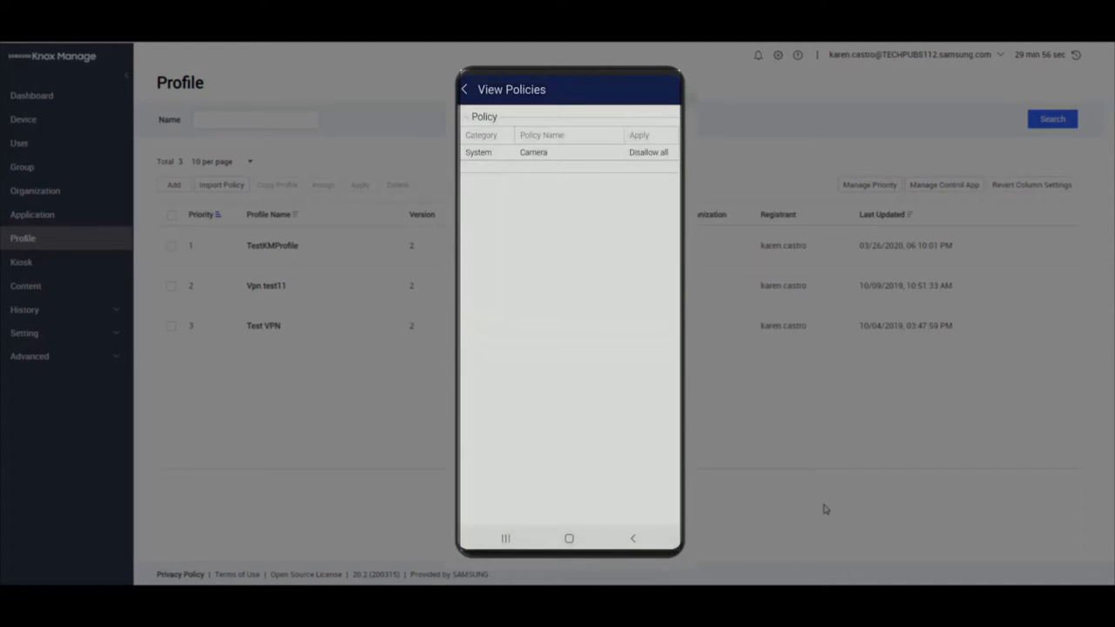
{"action": "left_click", "coordinate": [464, 89]}
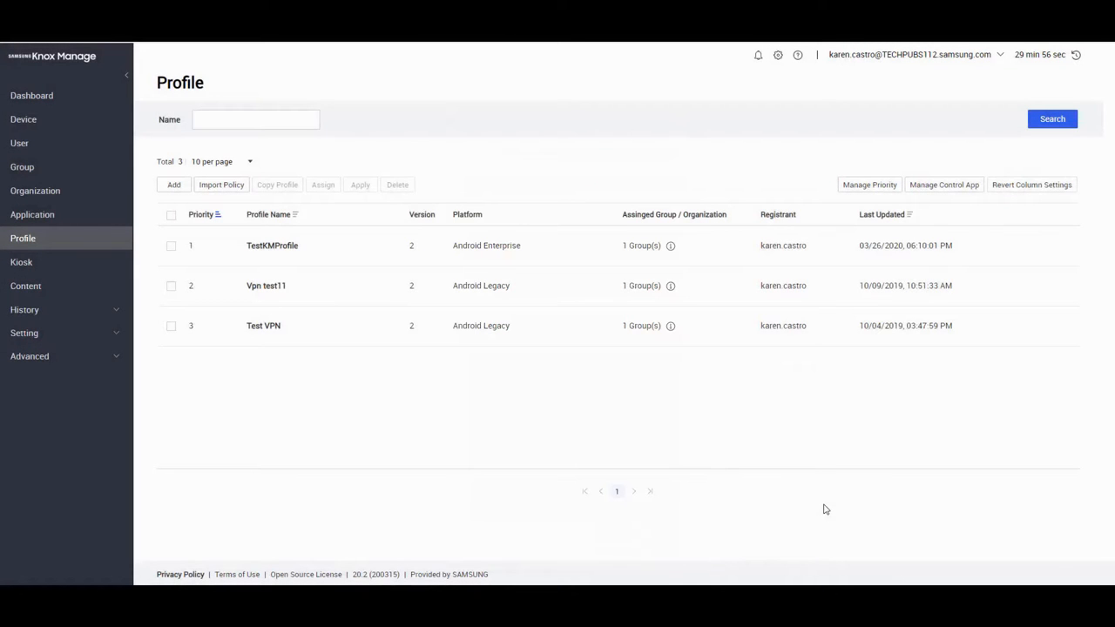